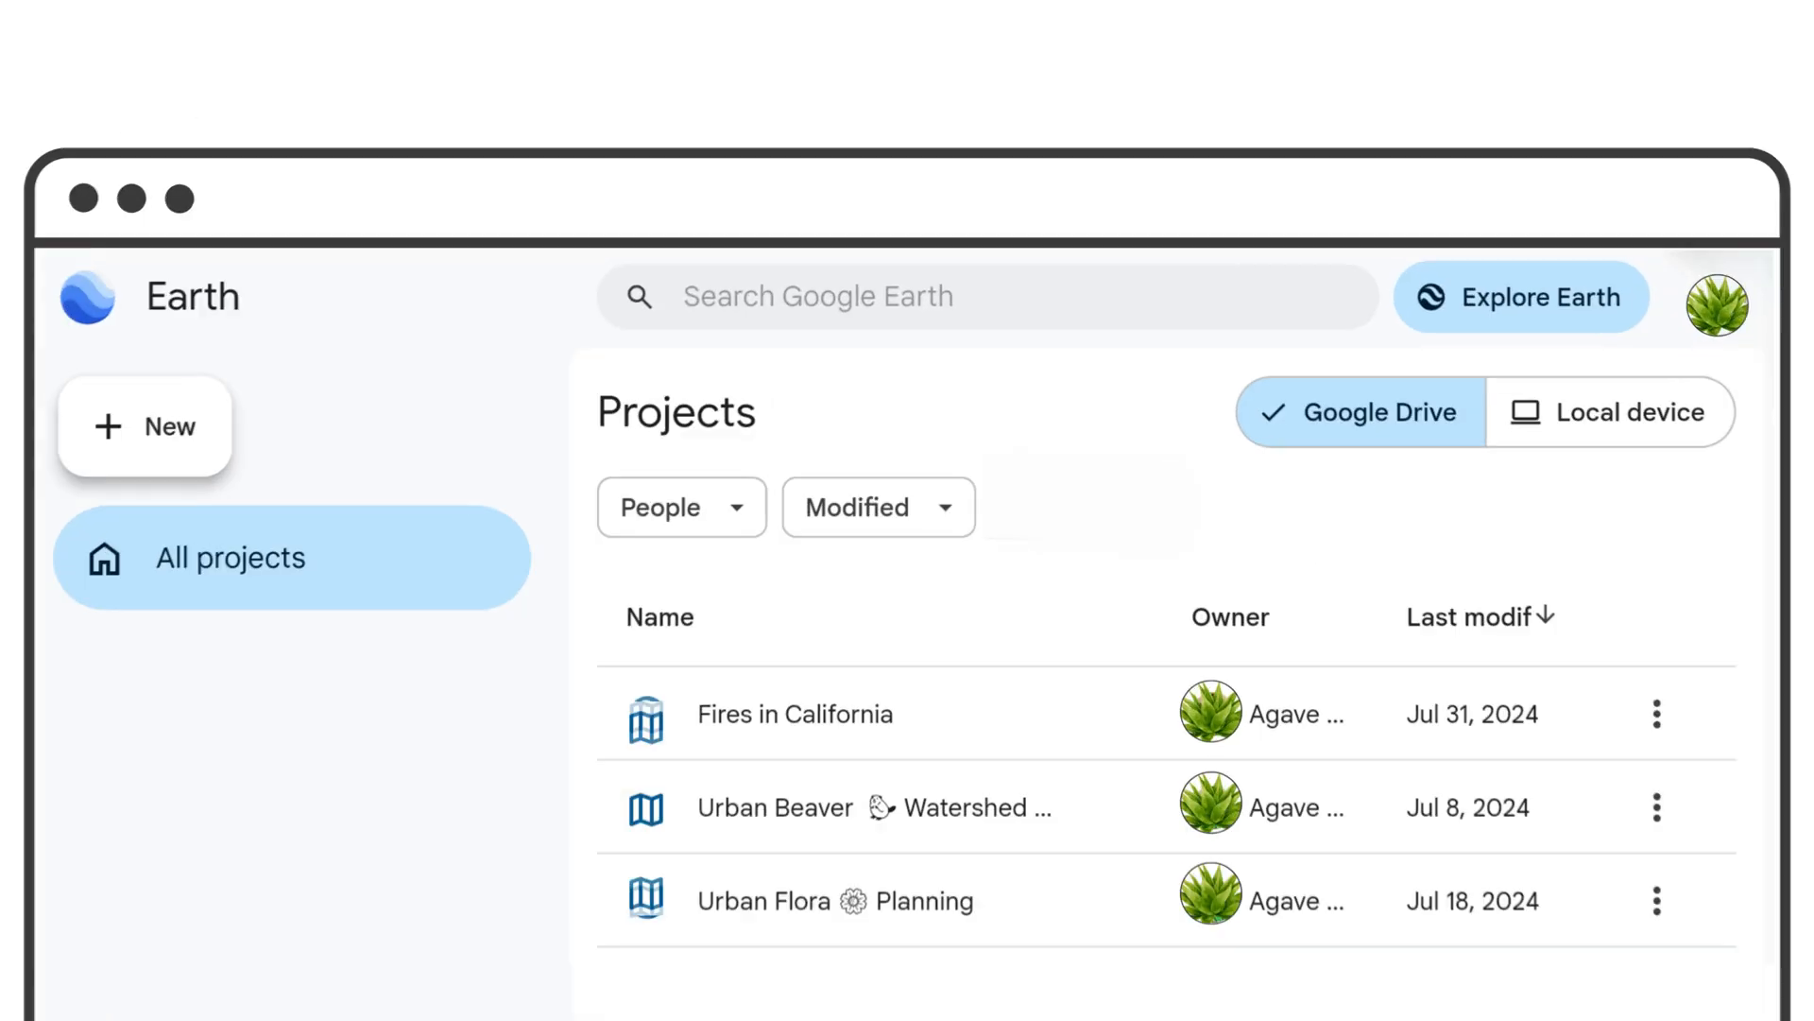
Check the modification-date filter, then create a new map project saved to Google Drive.
click(878, 507)
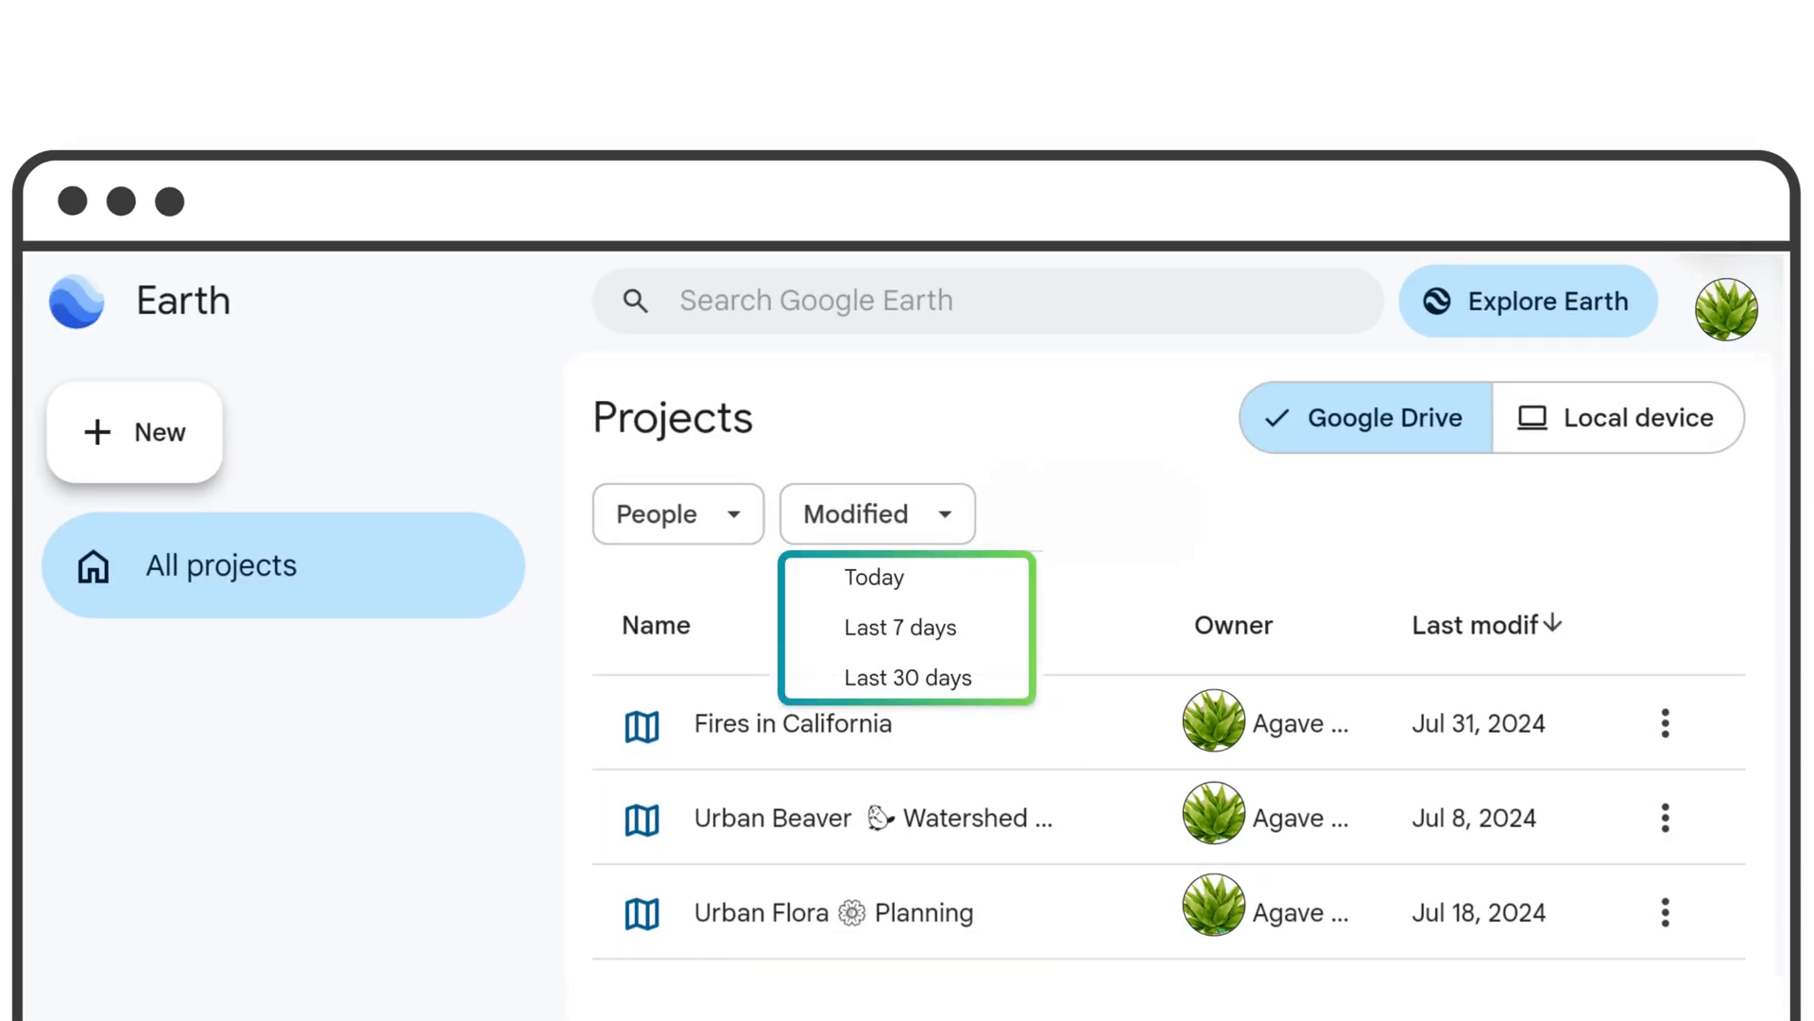
click(678, 513)
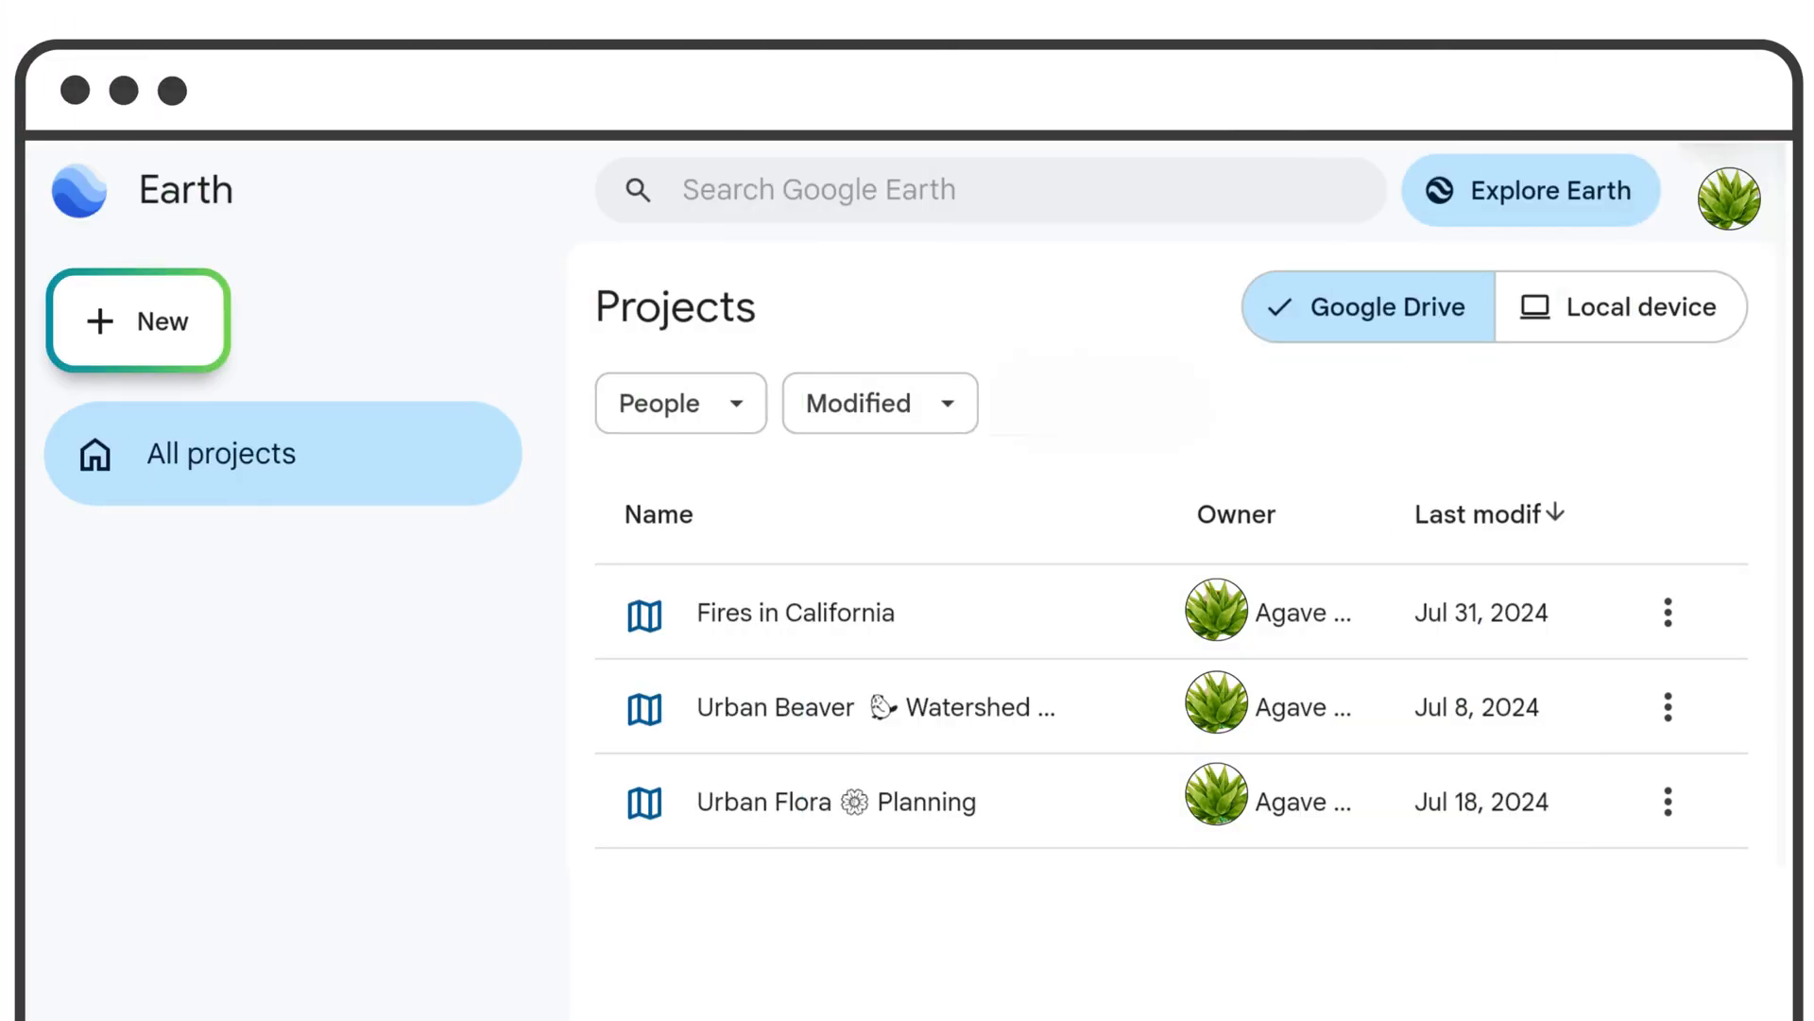
click(137, 320)
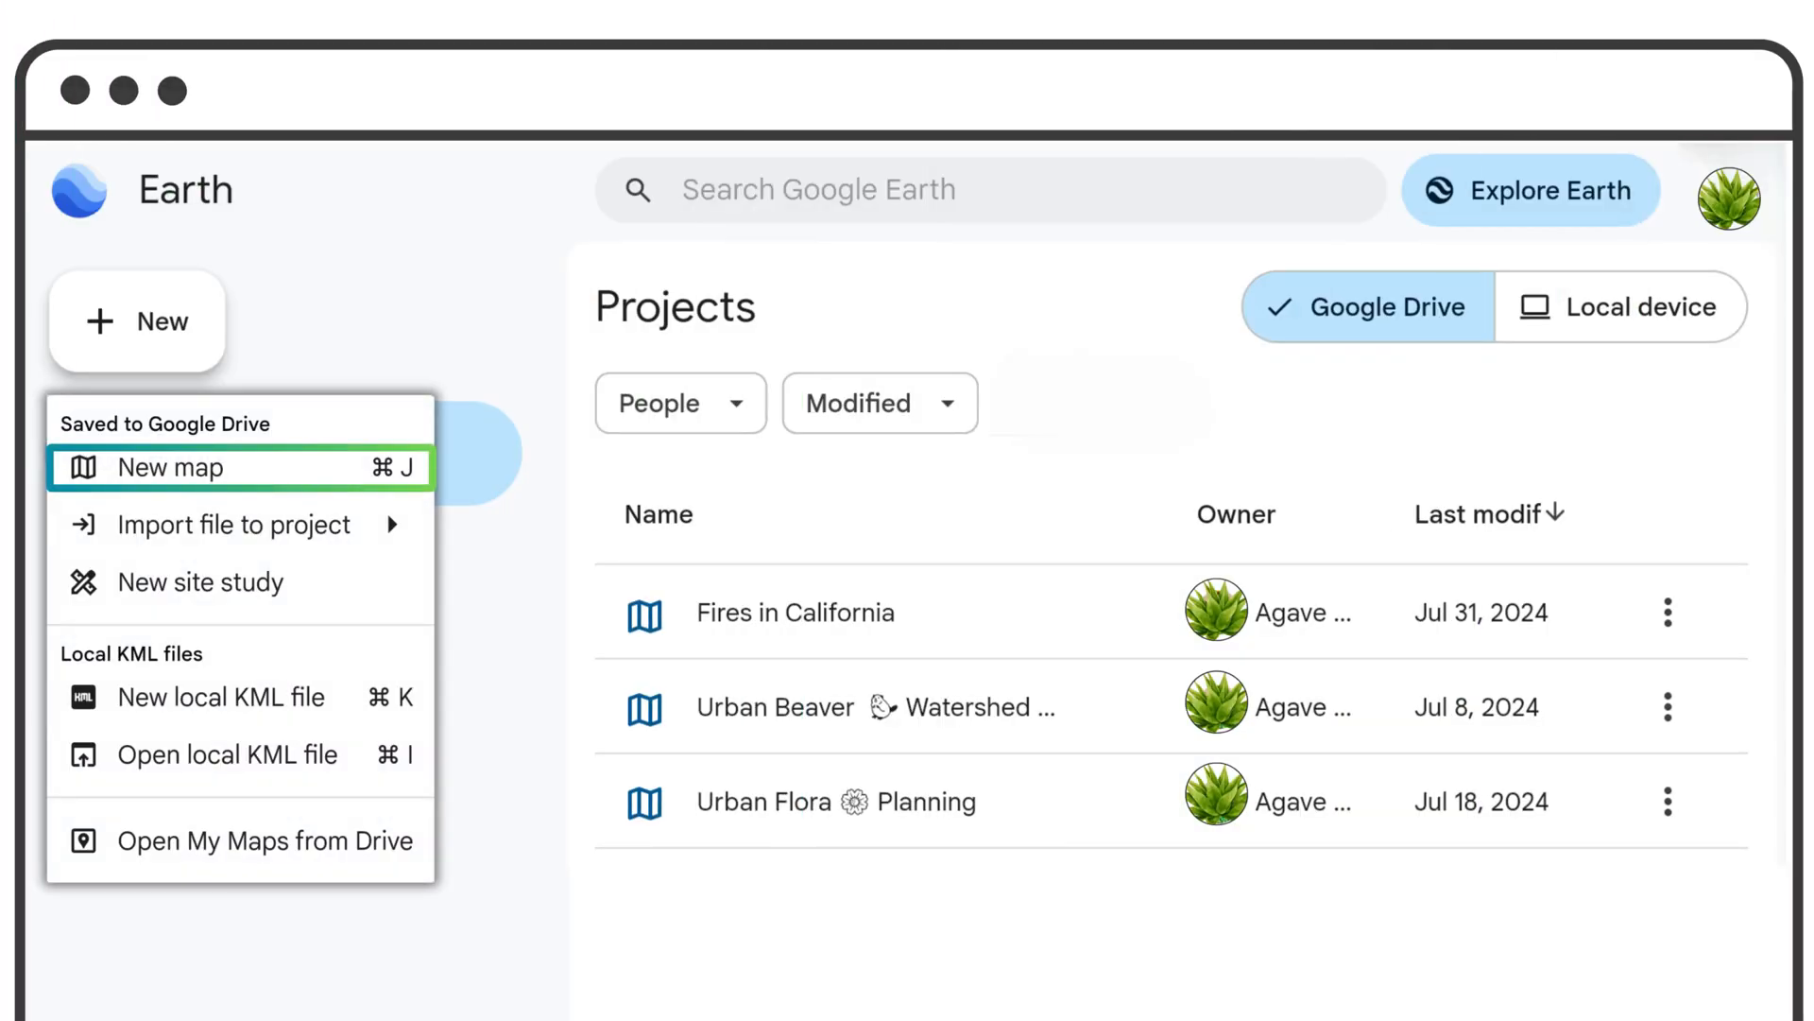
click(170, 467)
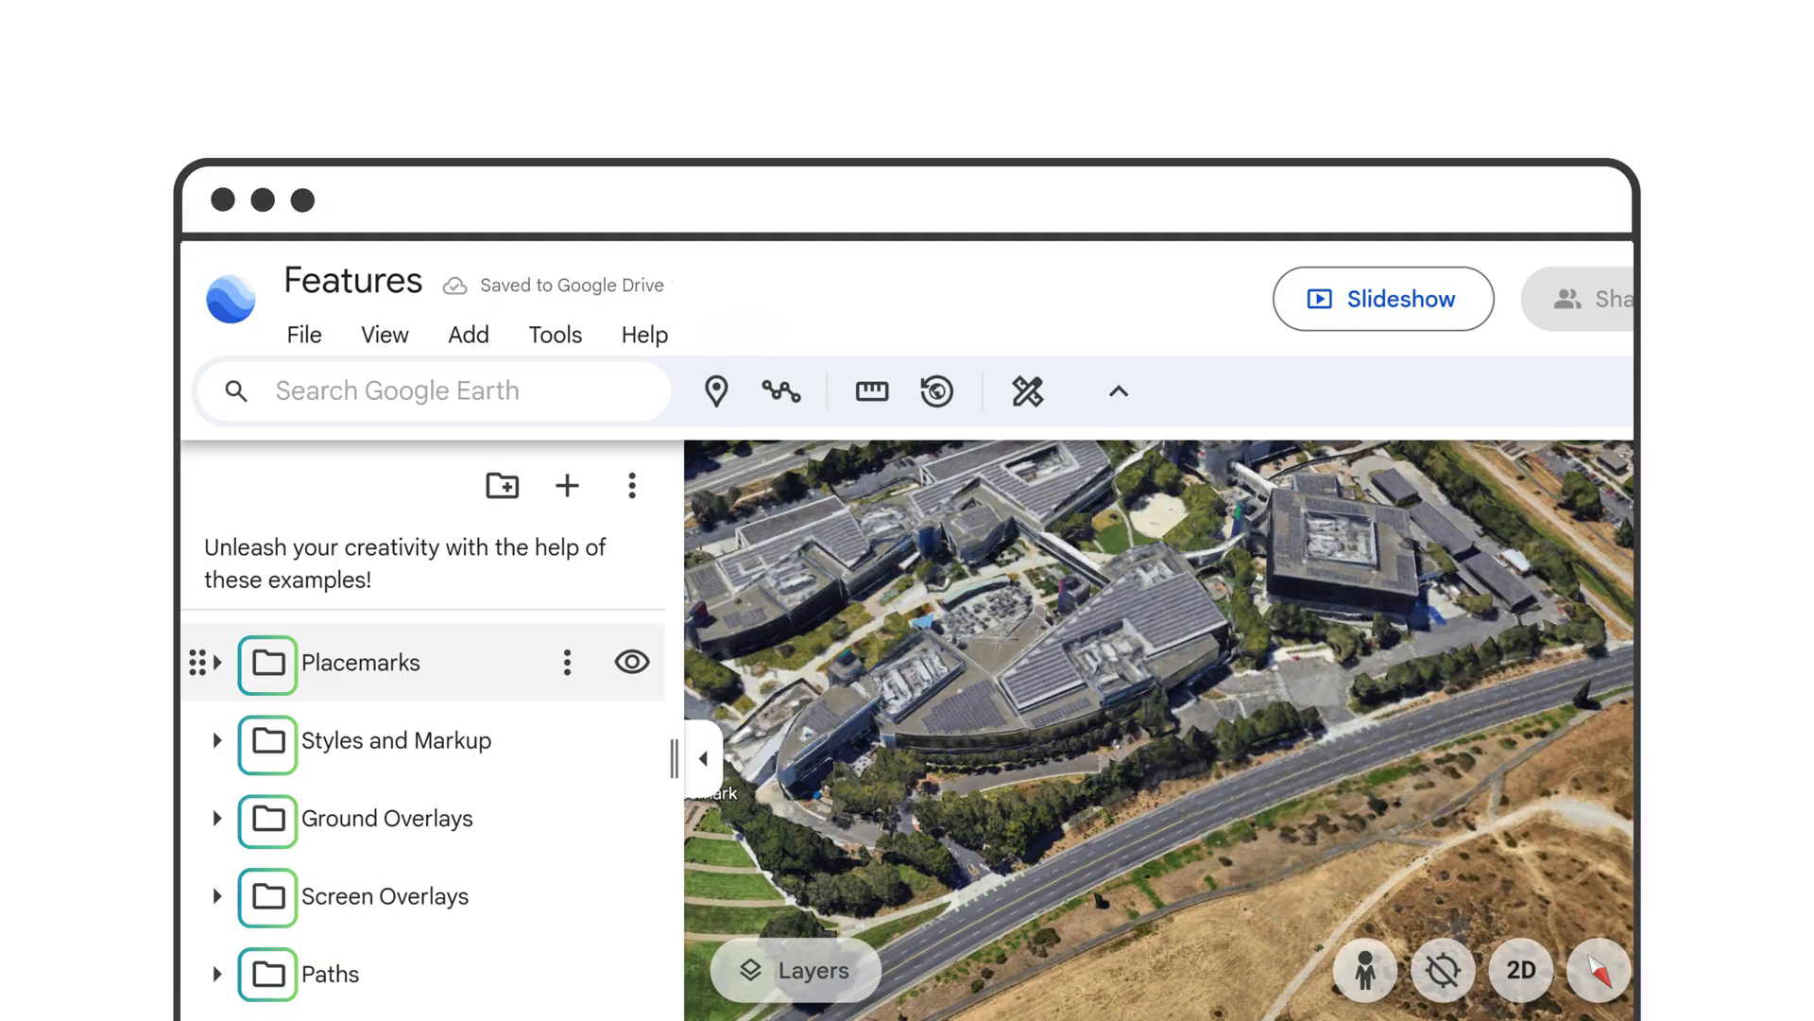
Search 'guatemala' to pin Guatemala on the globe with its information card.
click(566, 662)
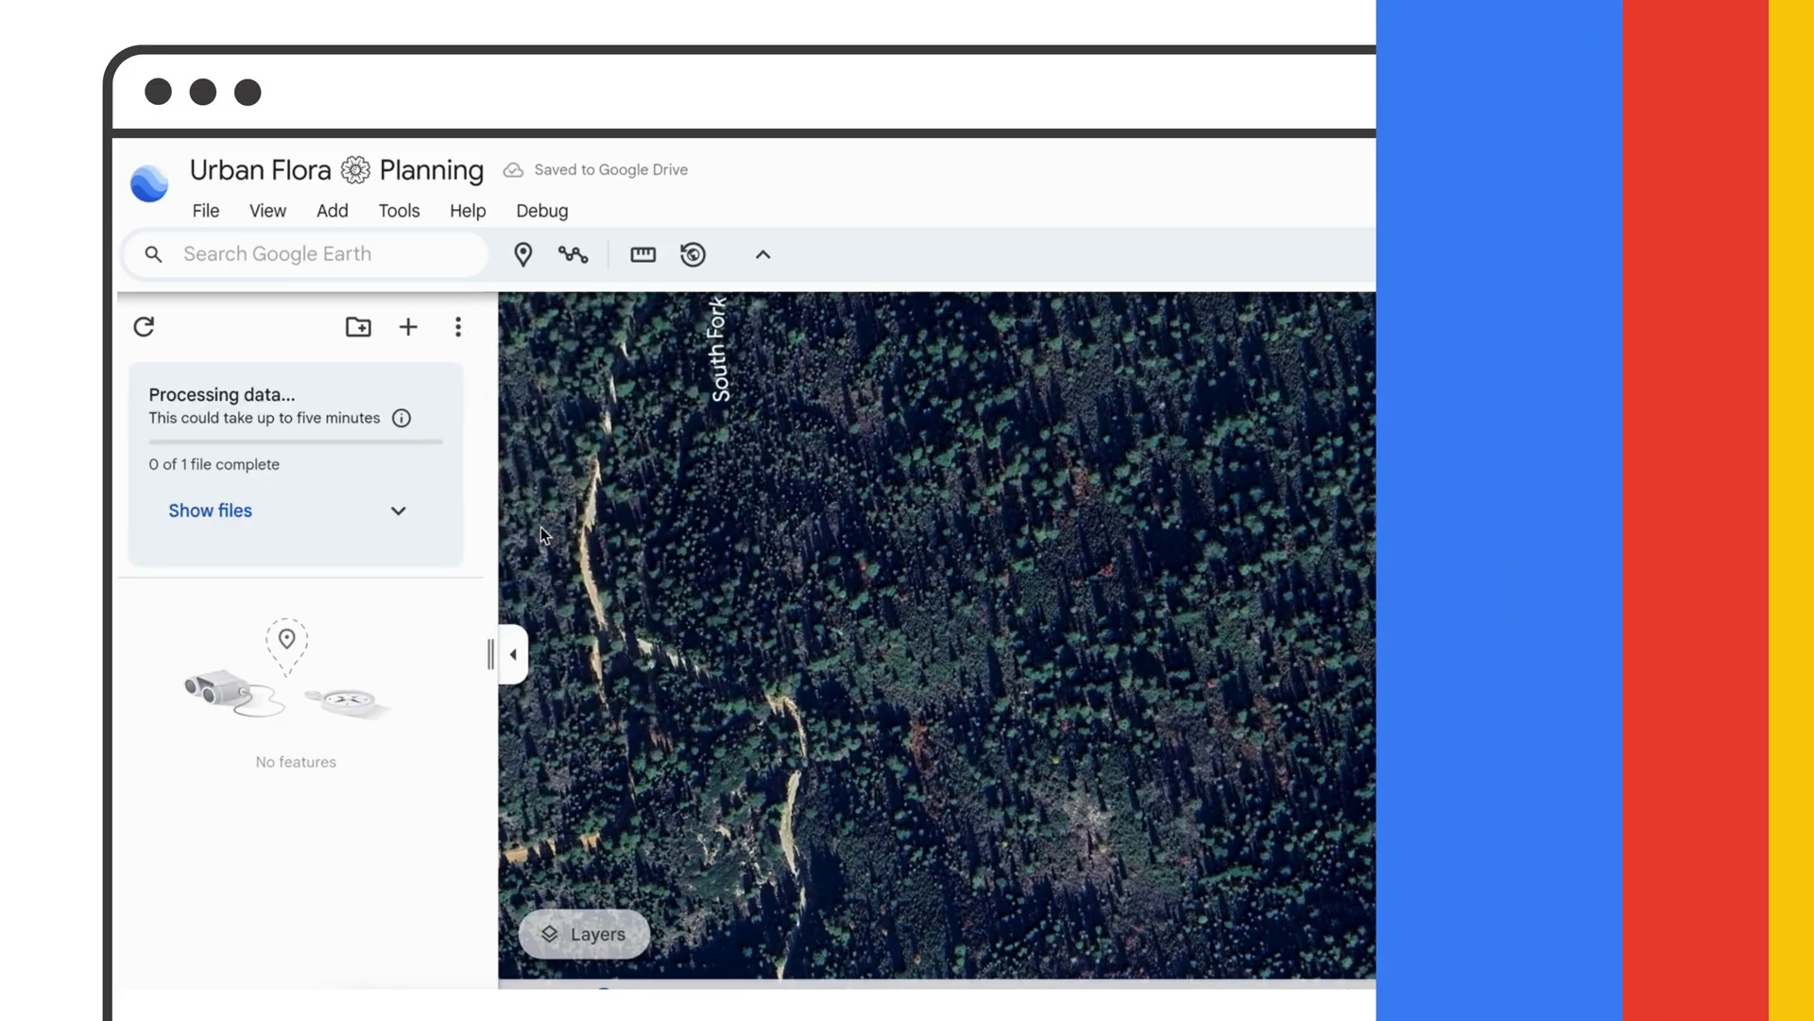
text(guatemala)
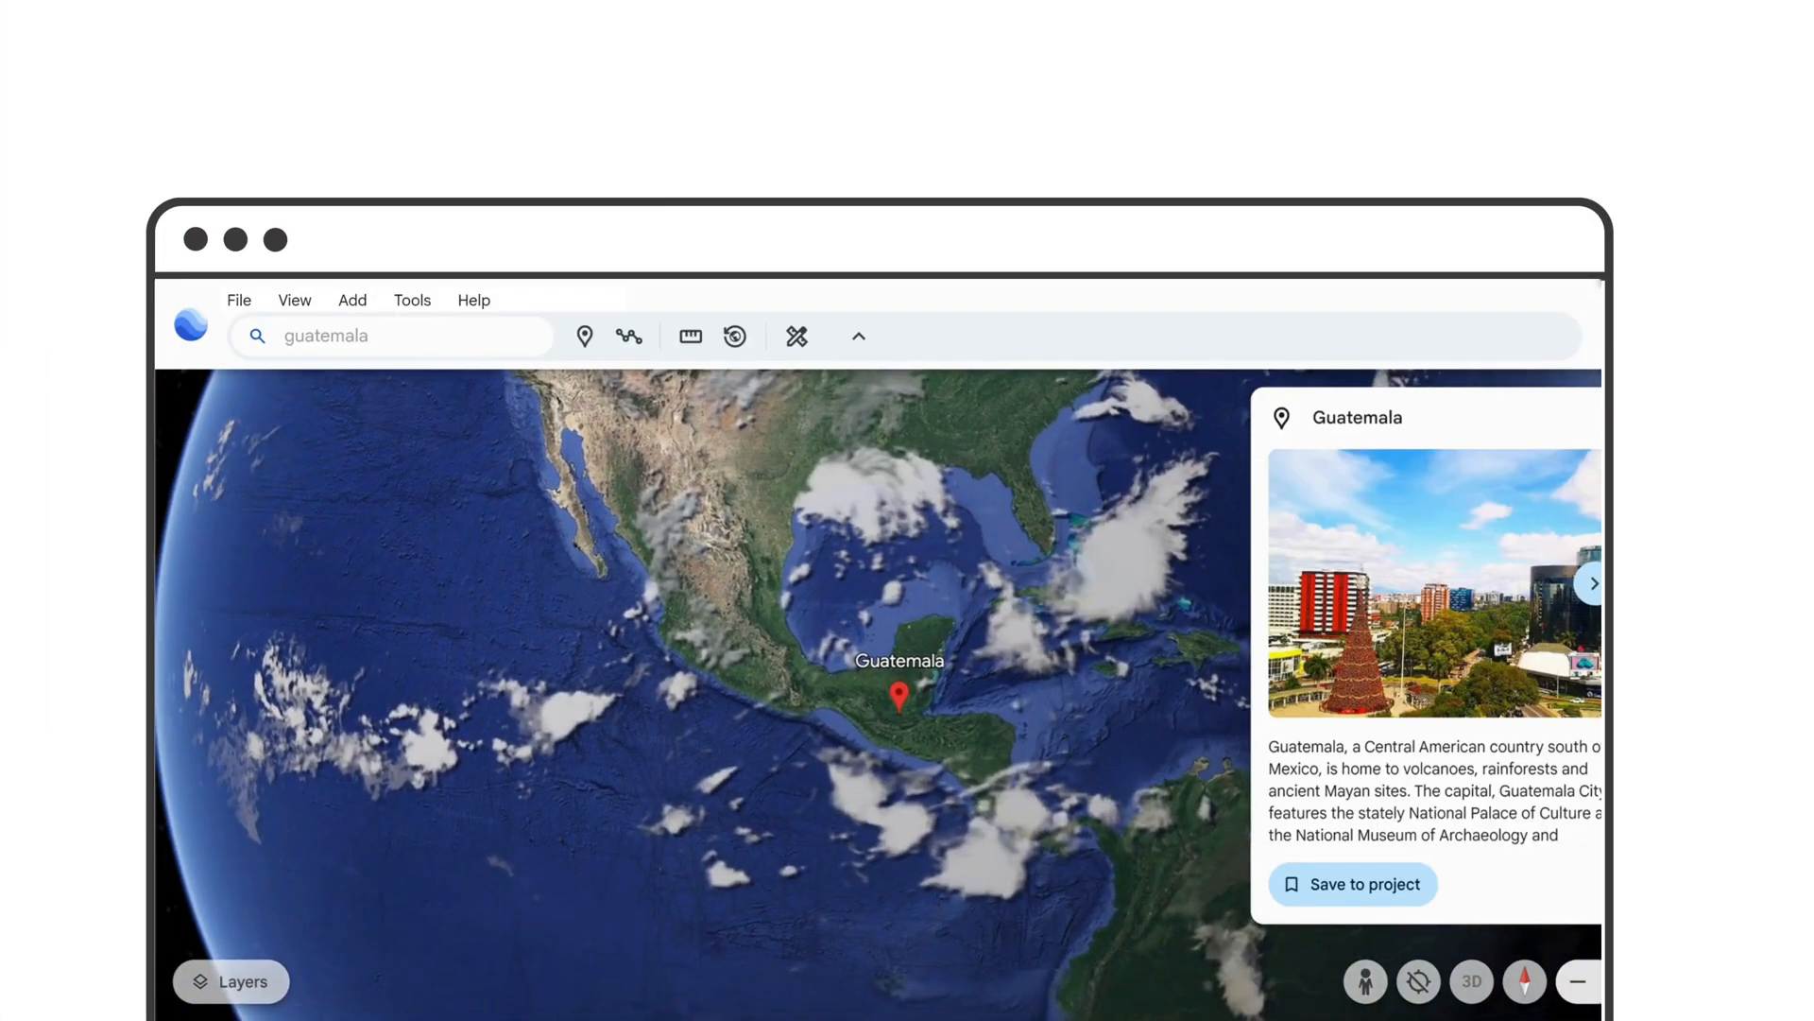